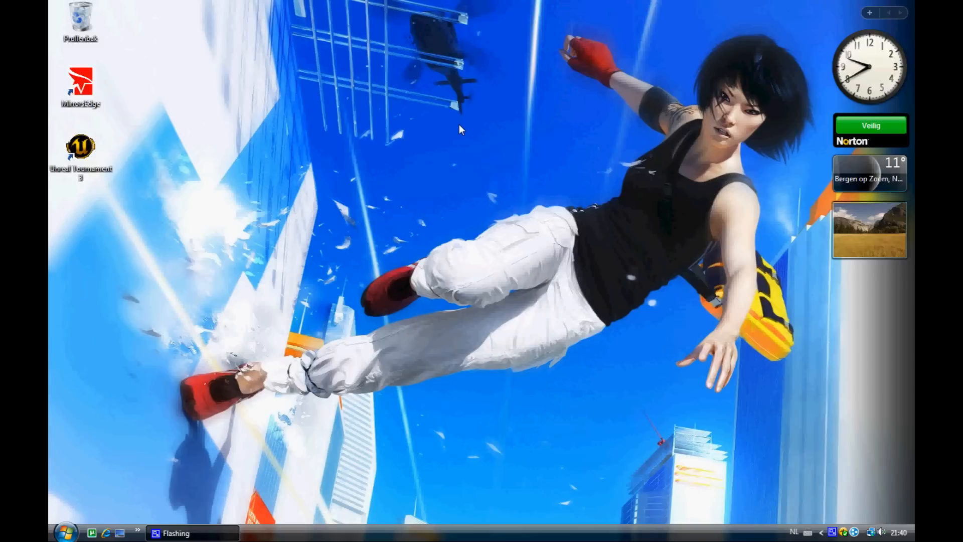
mouse_move(148, 71)
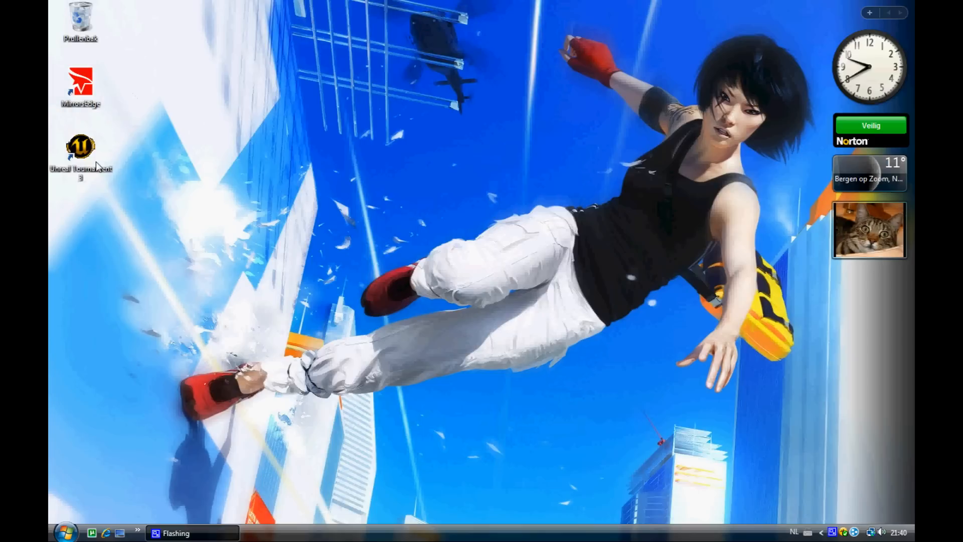
- Open the Mirror's Edge and Unreal Tournament 3 install folders from their desktop shortcuts
right_click(80, 86)
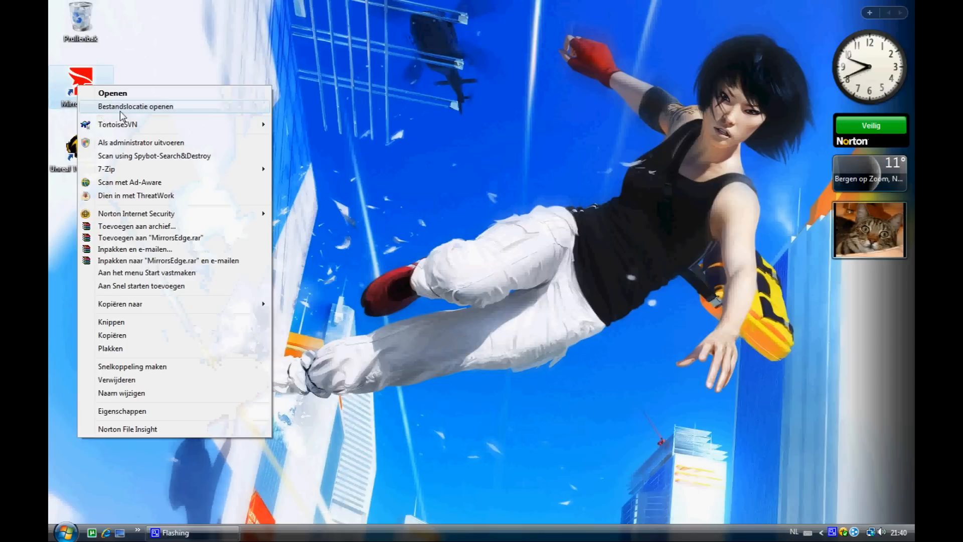
click(135, 106)
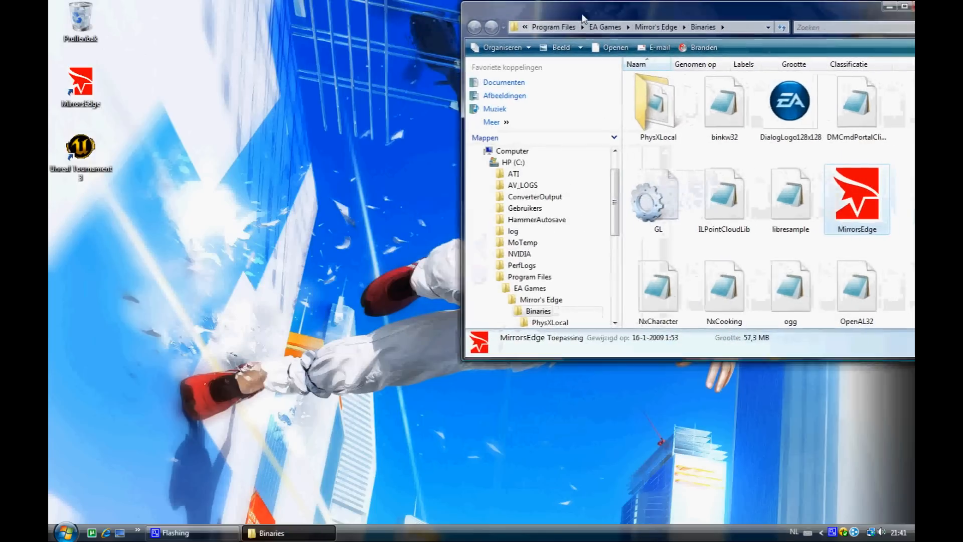
right_click(80, 147)
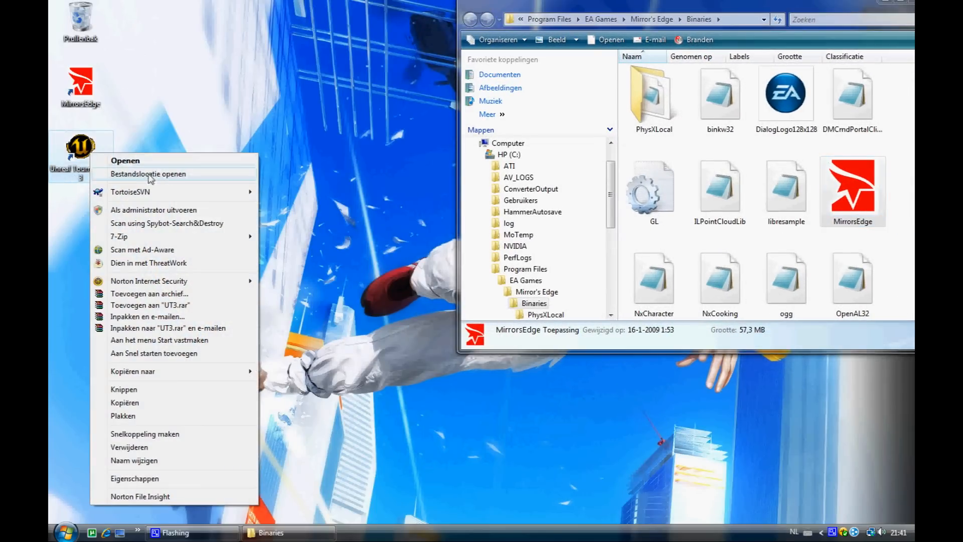
click(148, 173)
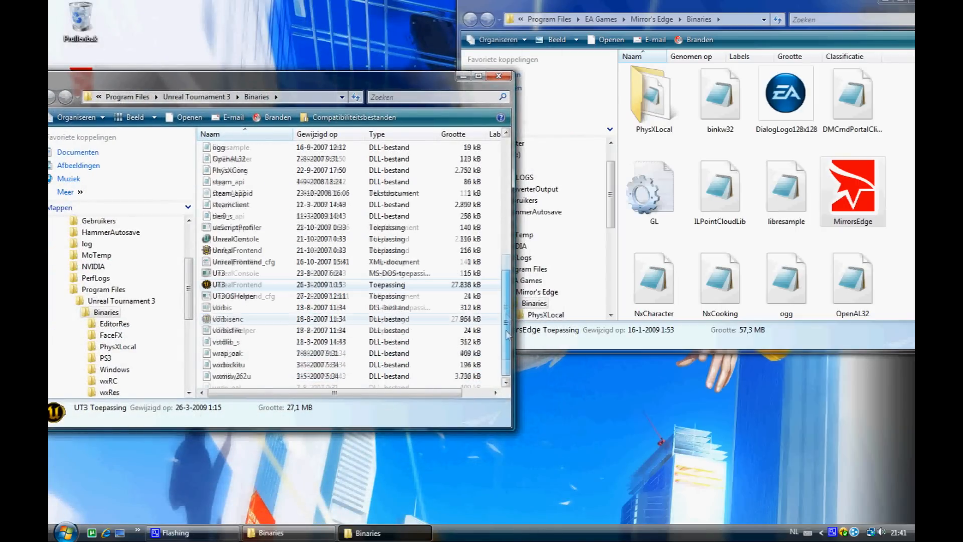
- Copy wxRC and wxRes from UT3 Binaries into Mirror's Edge Binaries with administrator permission
scroll(up, 3)
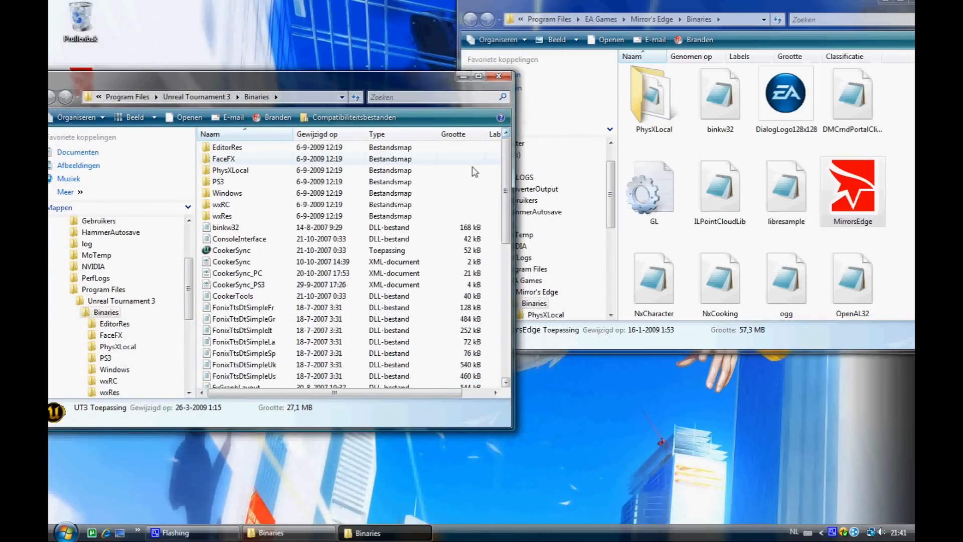
click(222, 204)
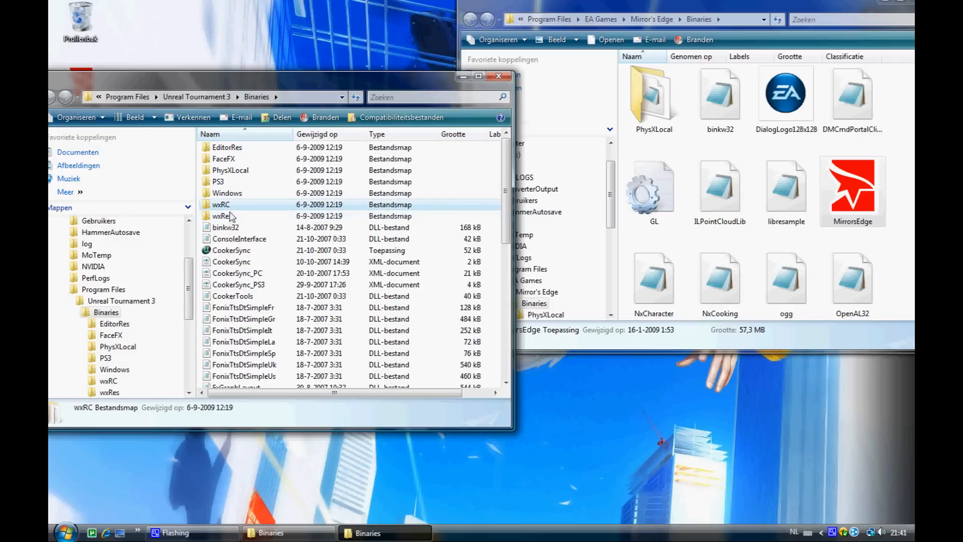
right_click(222, 216)
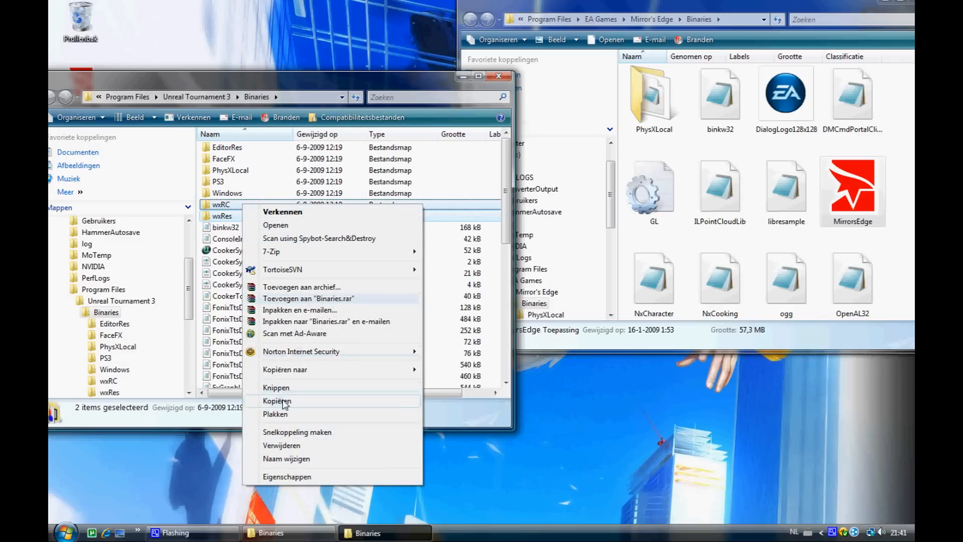
click(277, 400)
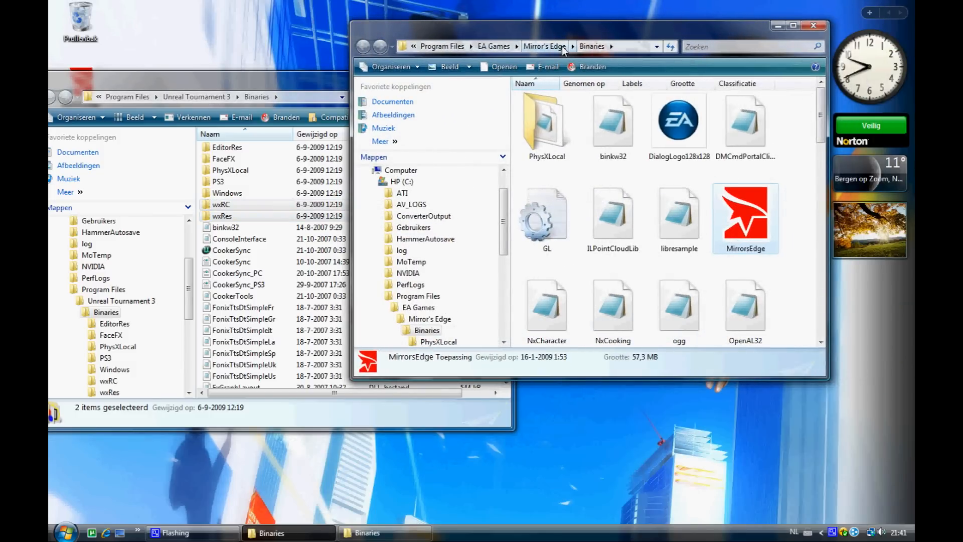
click(543, 46)
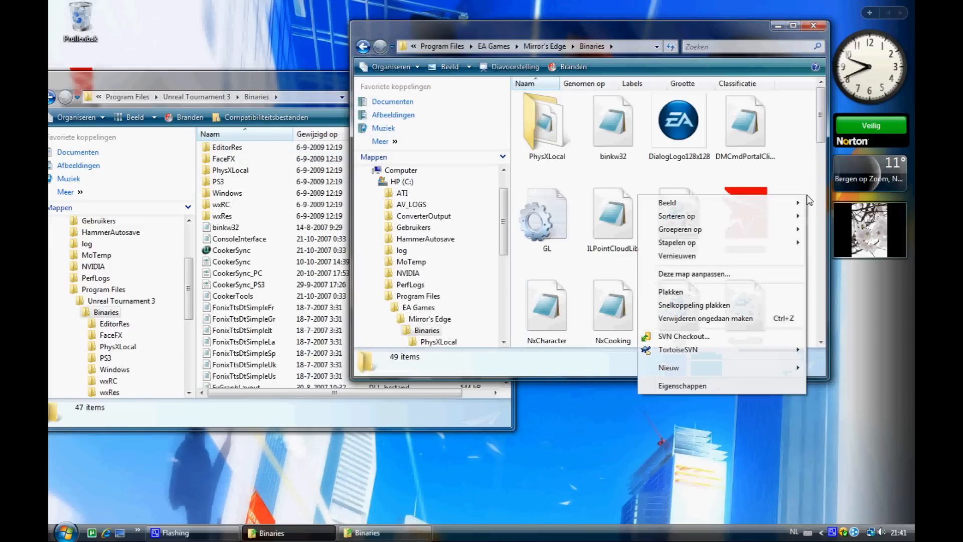
click(671, 291)
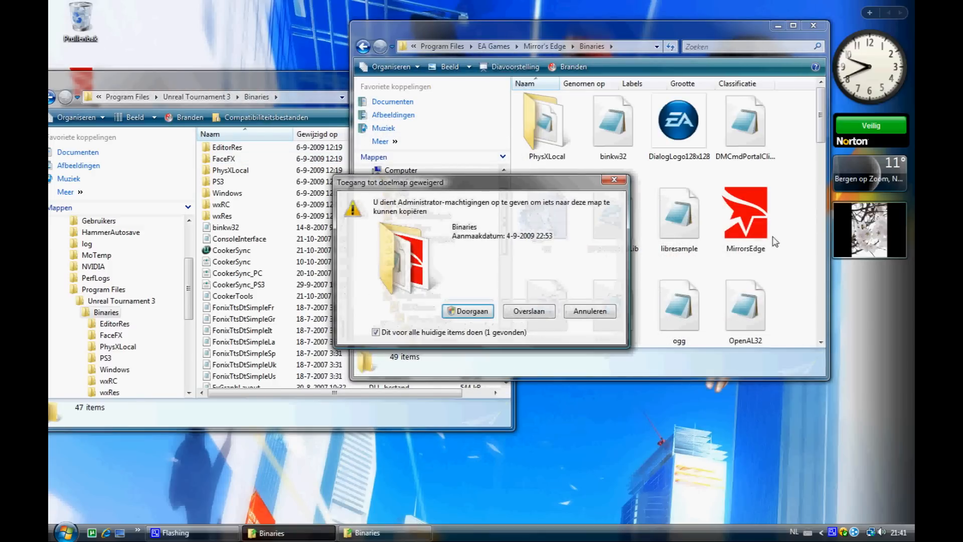
click(467, 311)
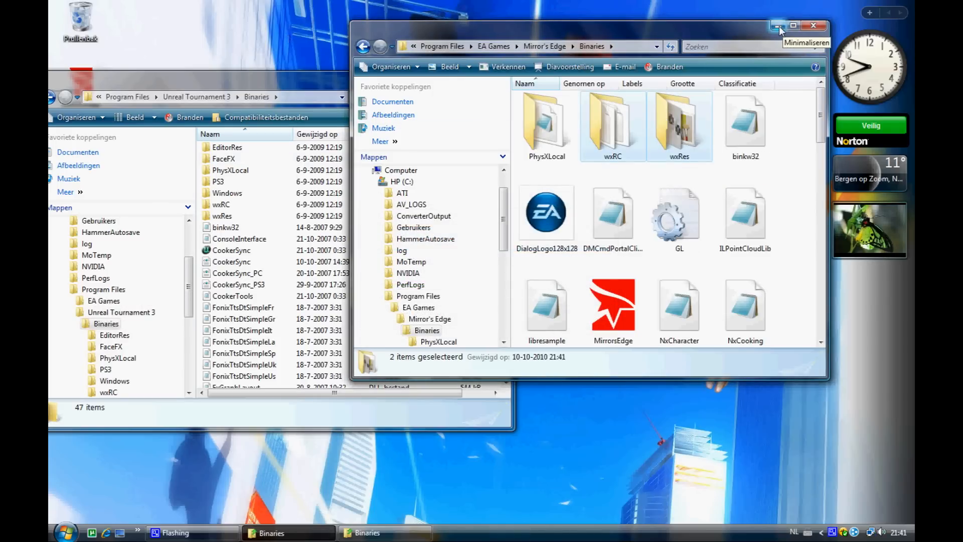
- Close the folder windows, duplicate the Mirror's Edge shortcut, and start renaming it 'Mirror's edge map editor'
click(775, 25)
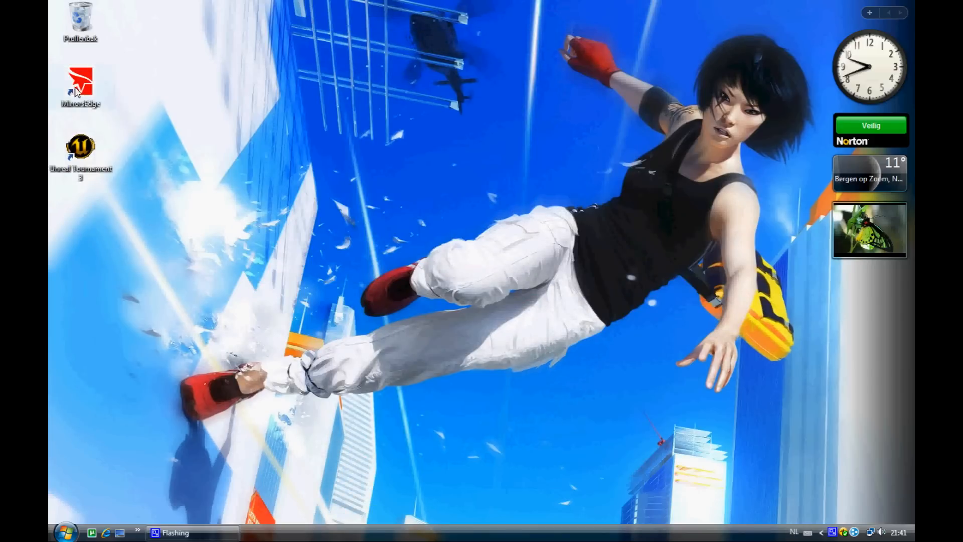
right_click(80, 85)
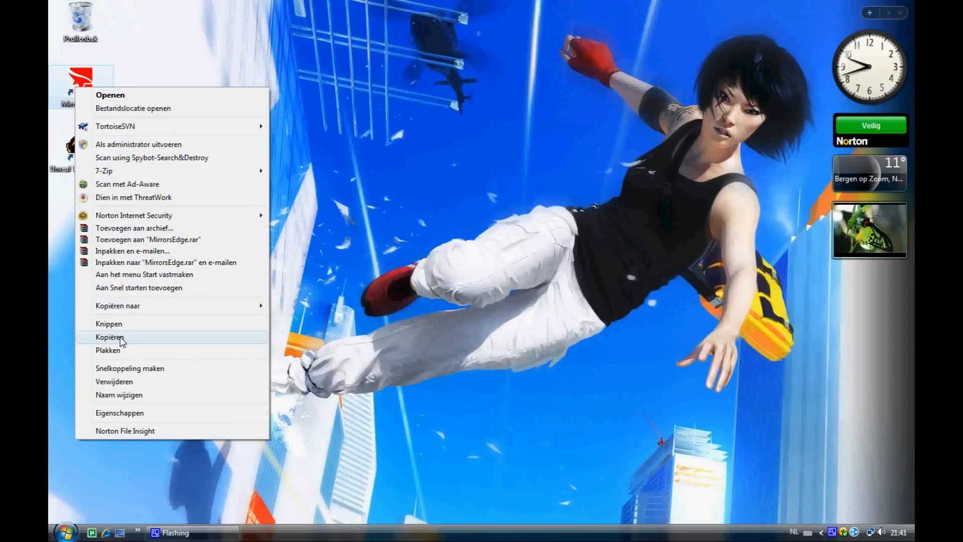
click(107, 337)
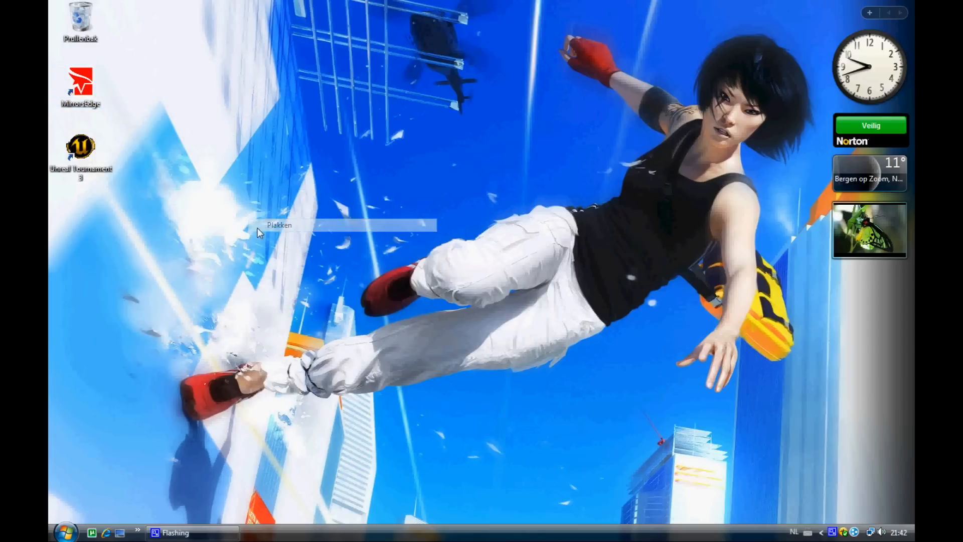
click(279, 225)
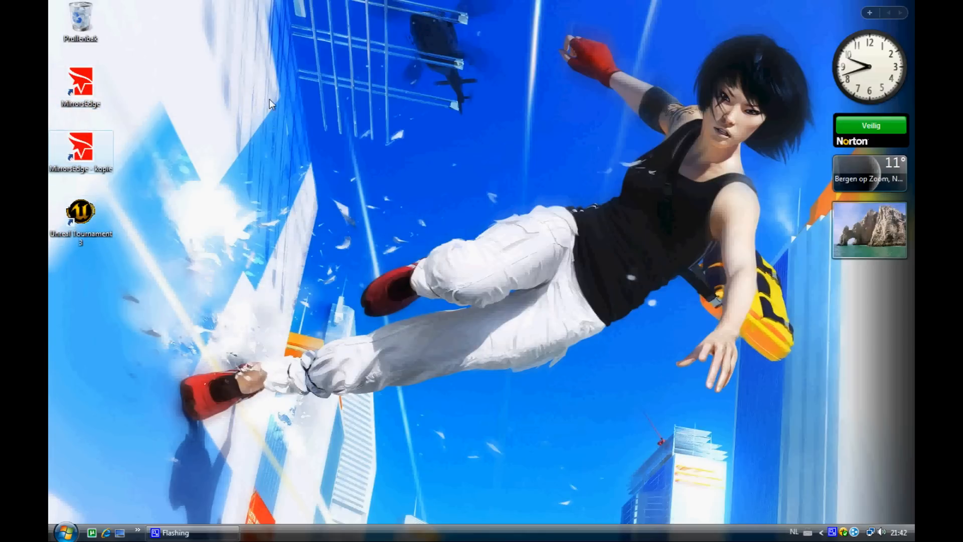
right_click(80, 151)
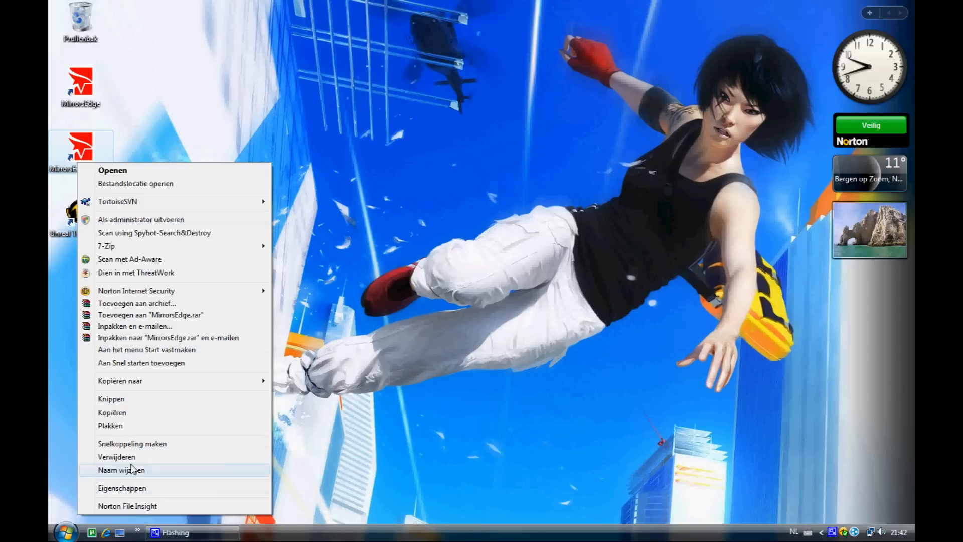
click(121, 469)
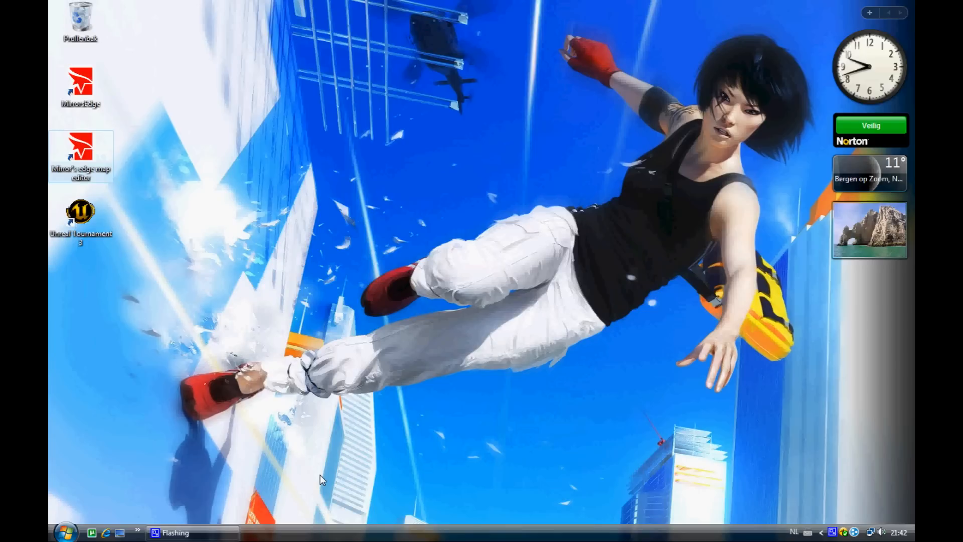
- Change the Target field in the map editor shortcut's Properties and confirm with OK
right_click(80, 153)
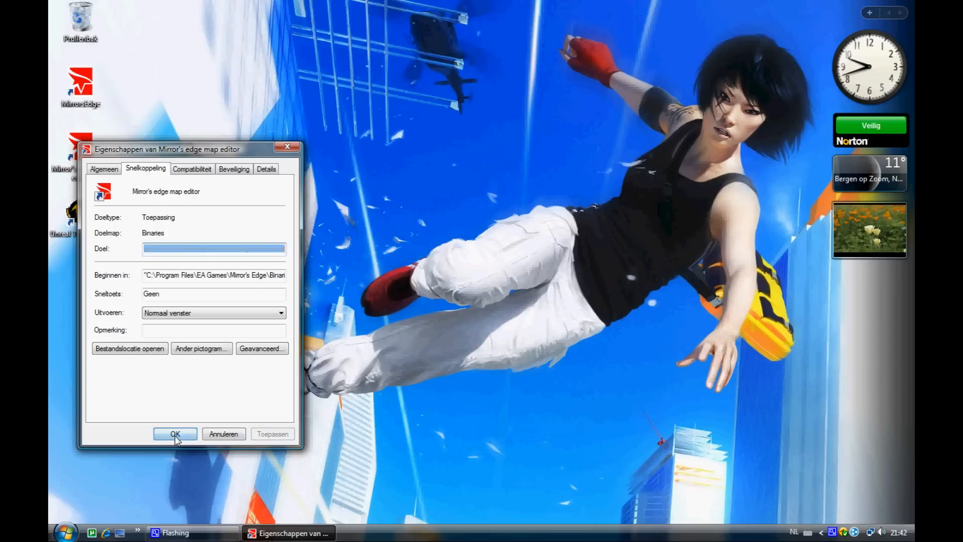
click(176, 434)
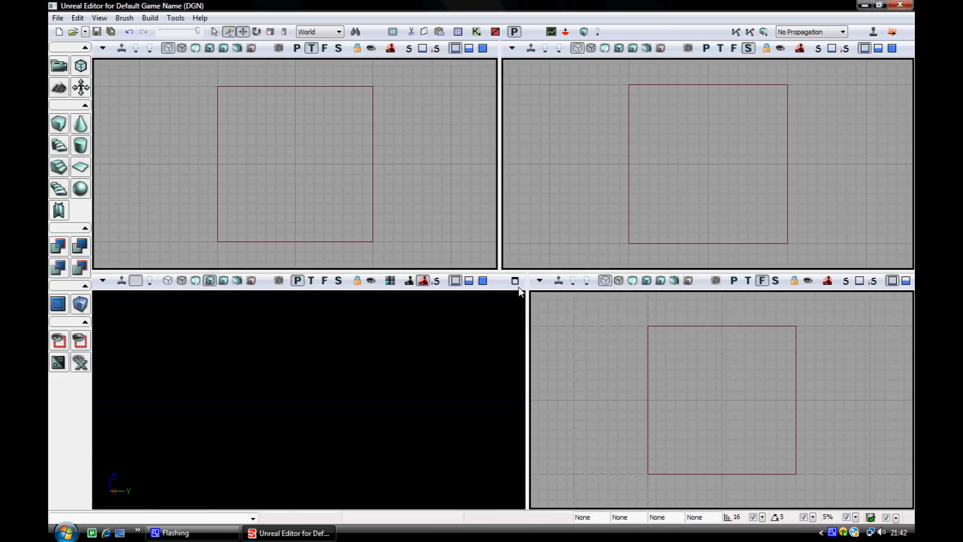
- Maximize the perspective viewport to fill the editor and bring up the File menu
click(514, 279)
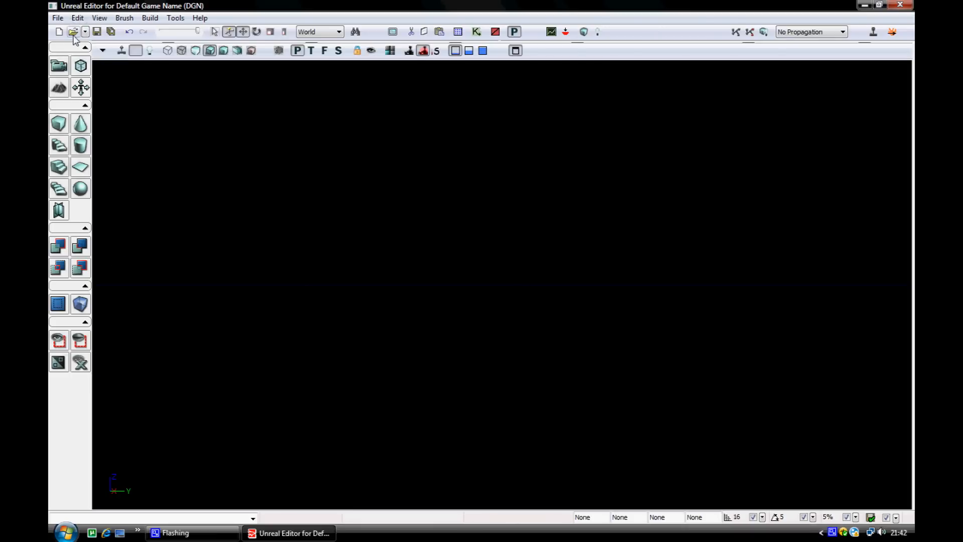
click(57, 17)
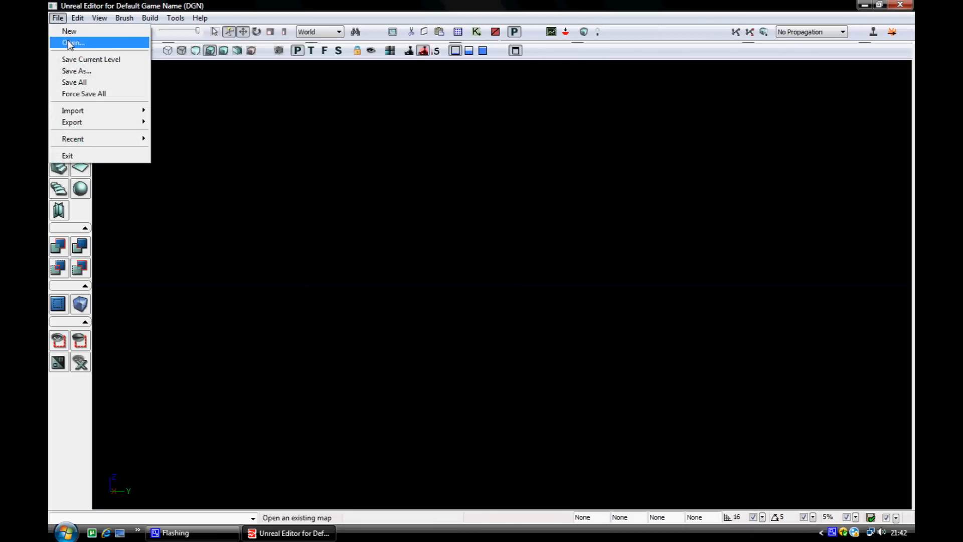
- Browse to the SP00 maps folder, show all file types, and open Tutorial_p.me1
click(74, 42)
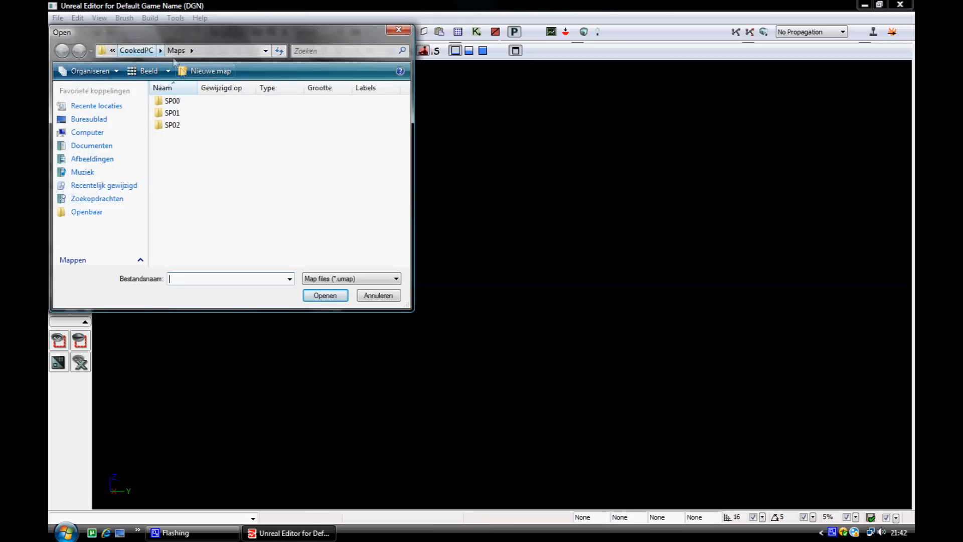
click(173, 112)
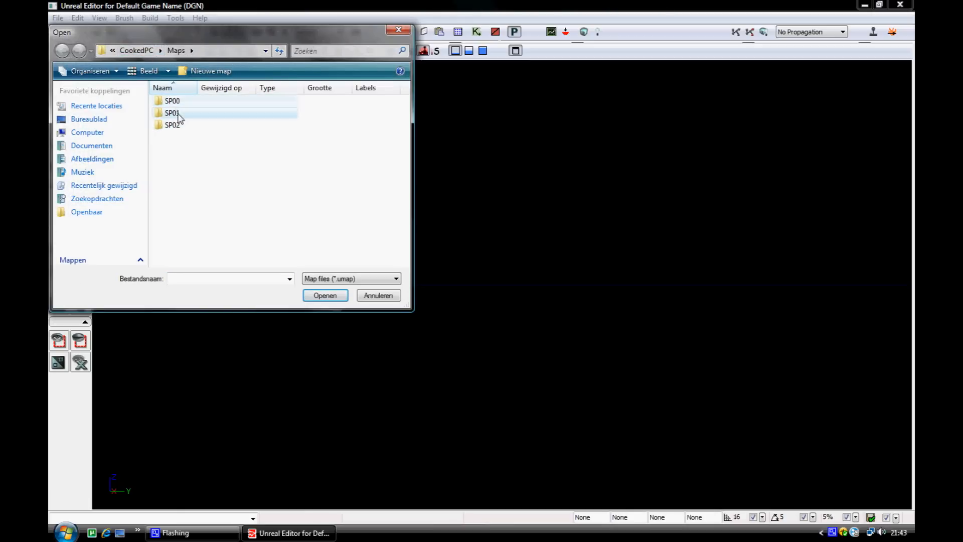
click(172, 112)
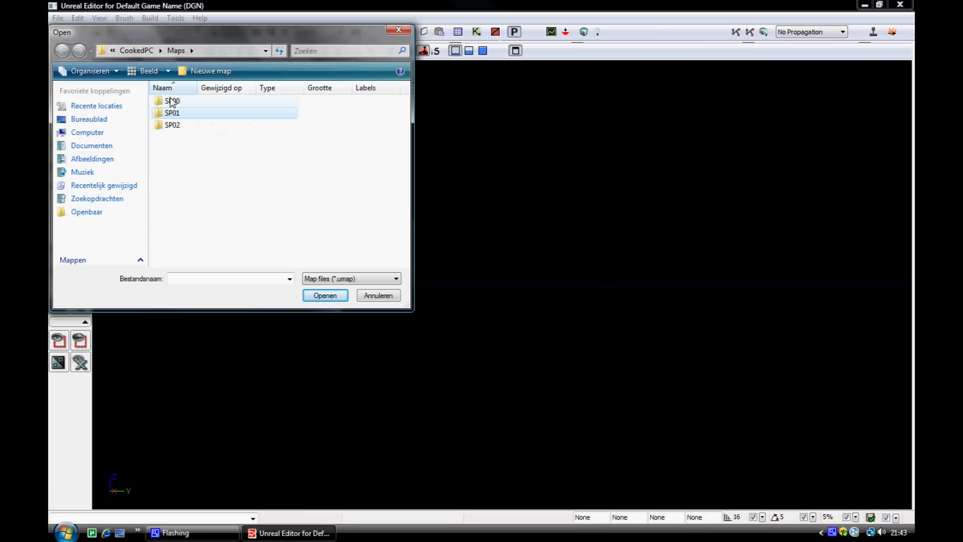
double_click(172, 101)
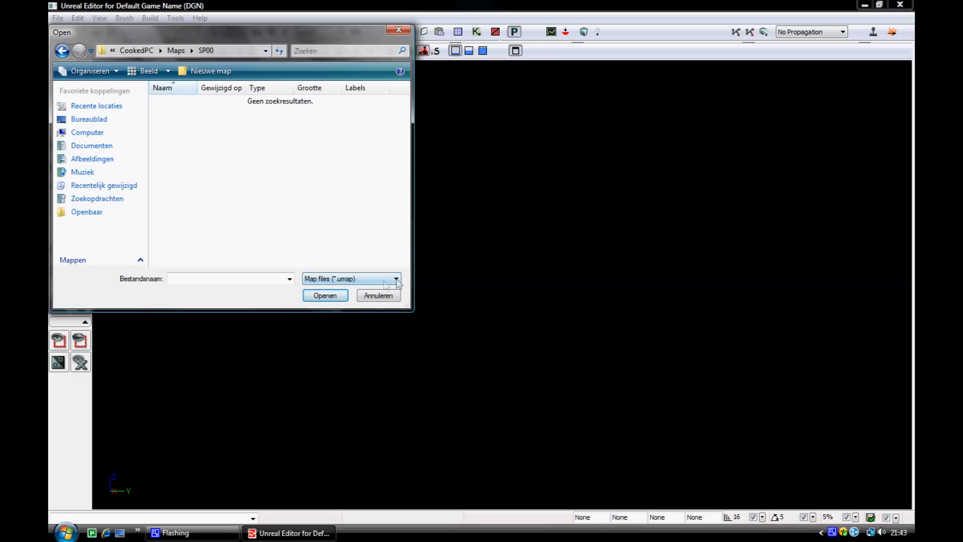
click(396, 279)
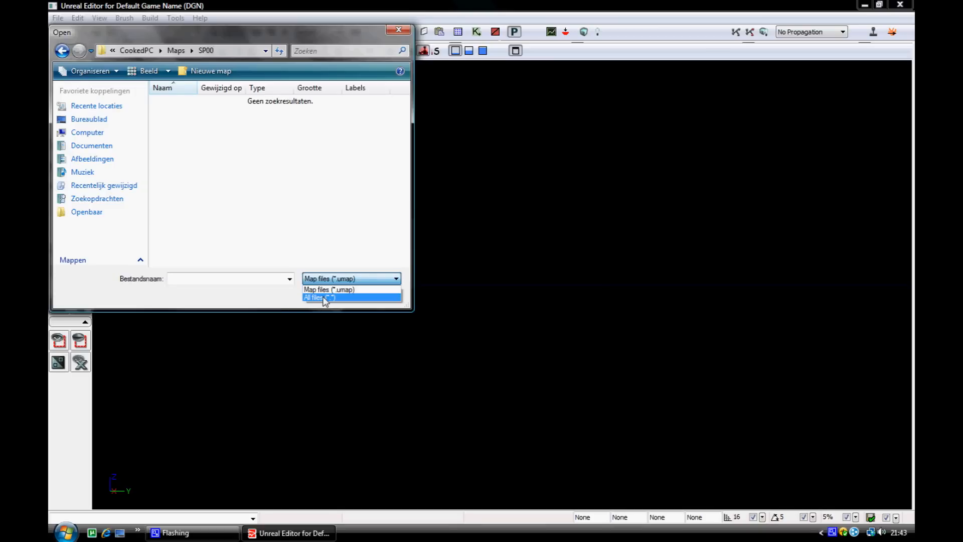
click(319, 298)
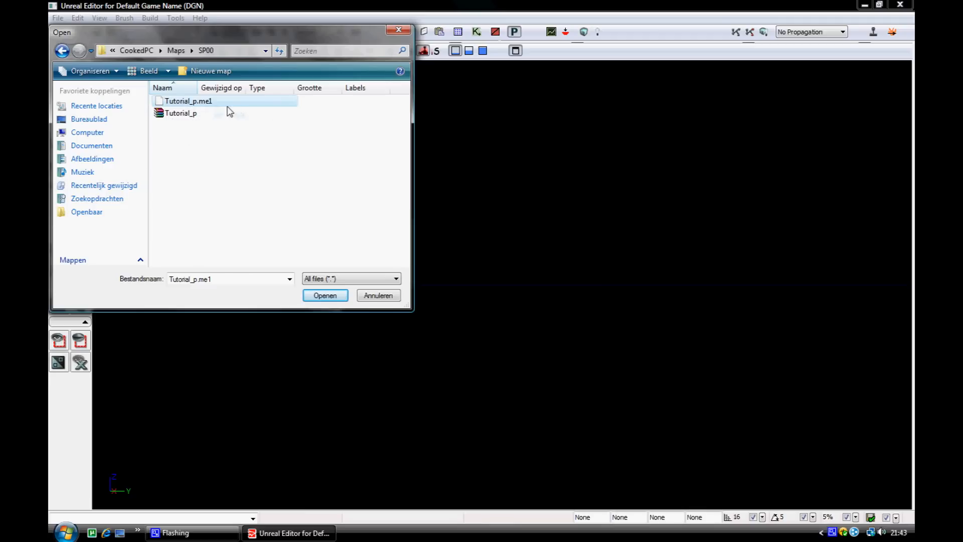
mouse_move(175, 108)
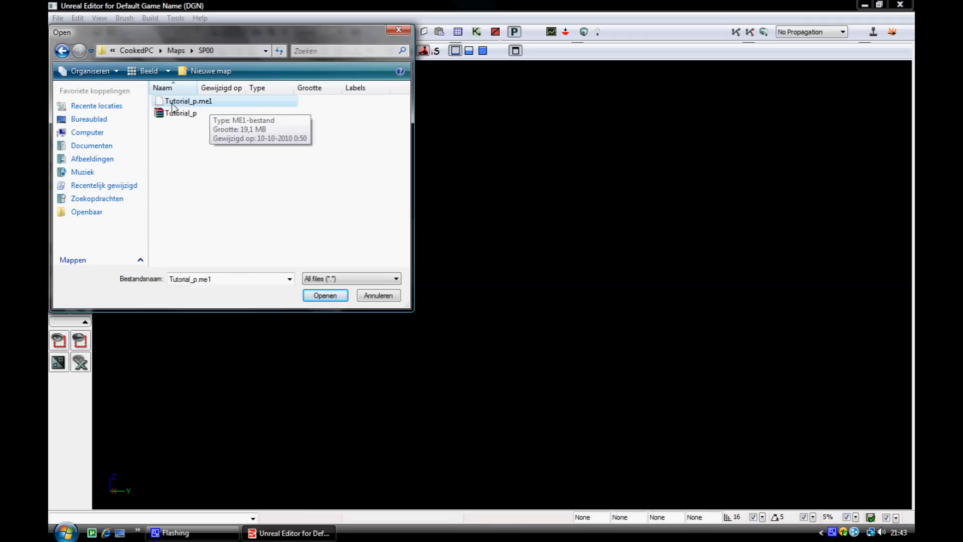
mouse_move(178, 135)
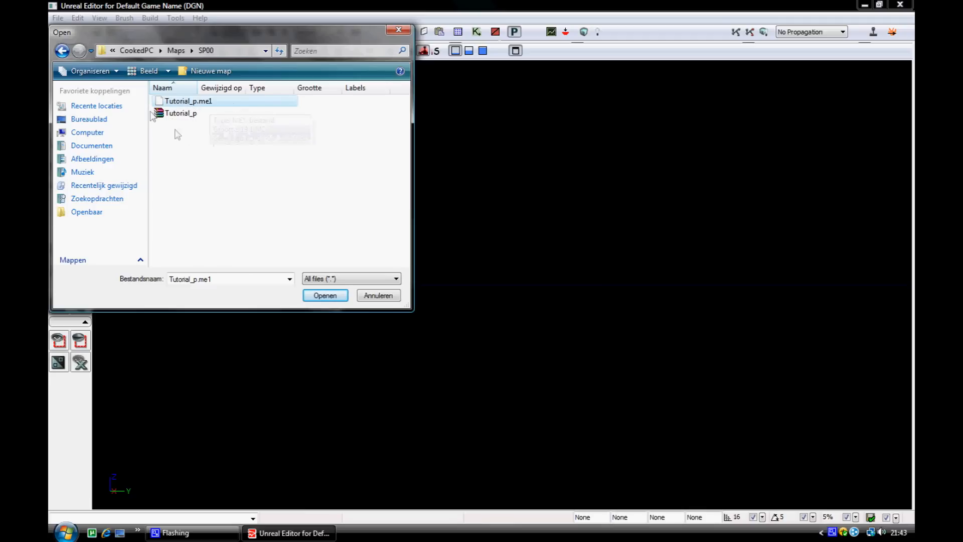
mouse_move(198, 104)
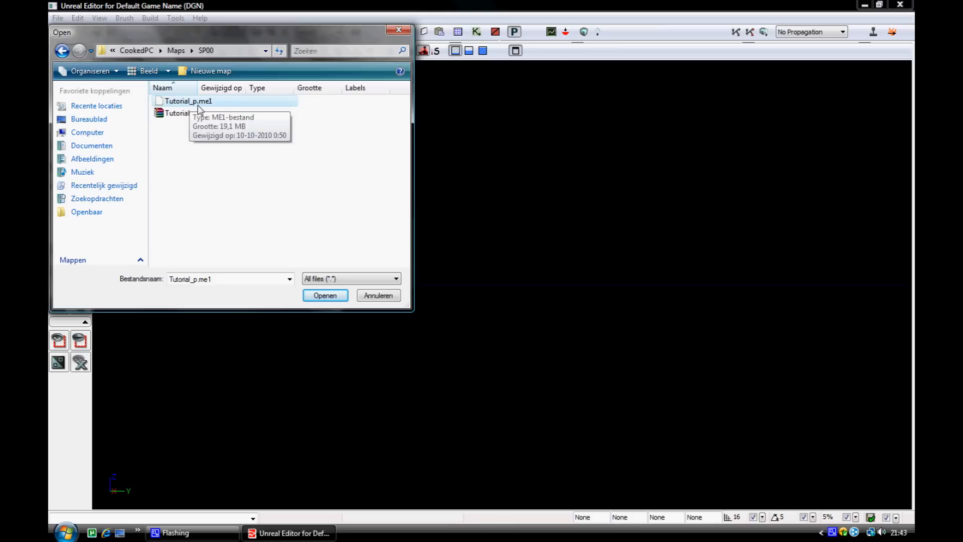
mouse_move(203, 109)
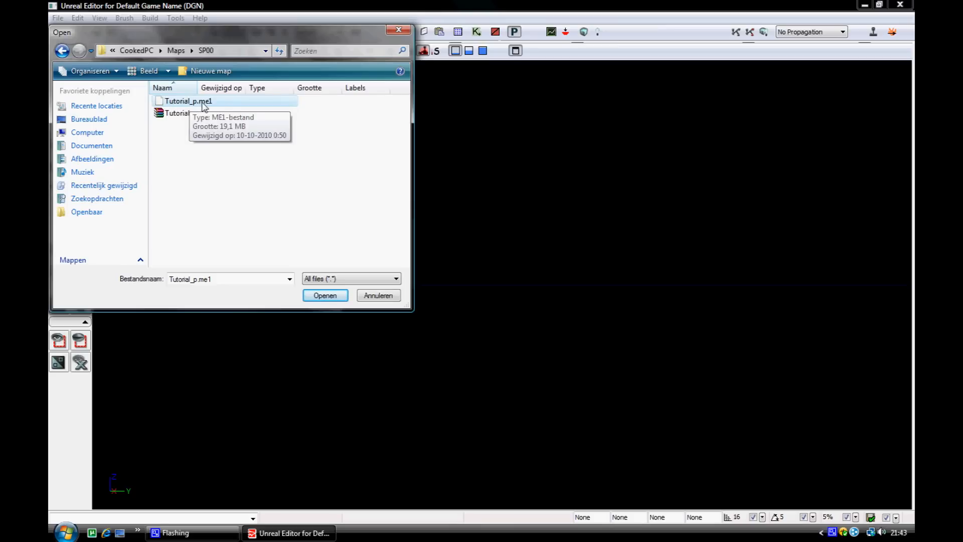
click(325, 296)
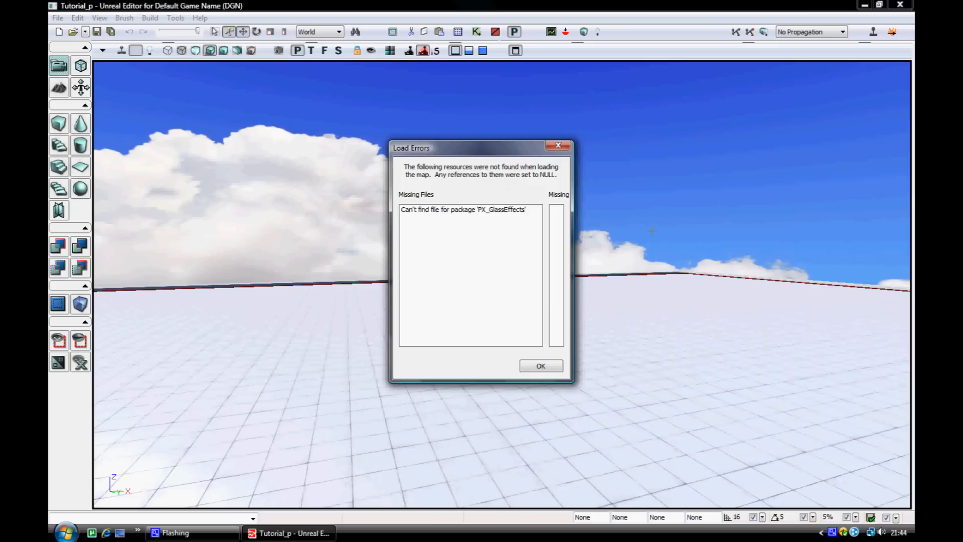
mouse_move(574, 293)
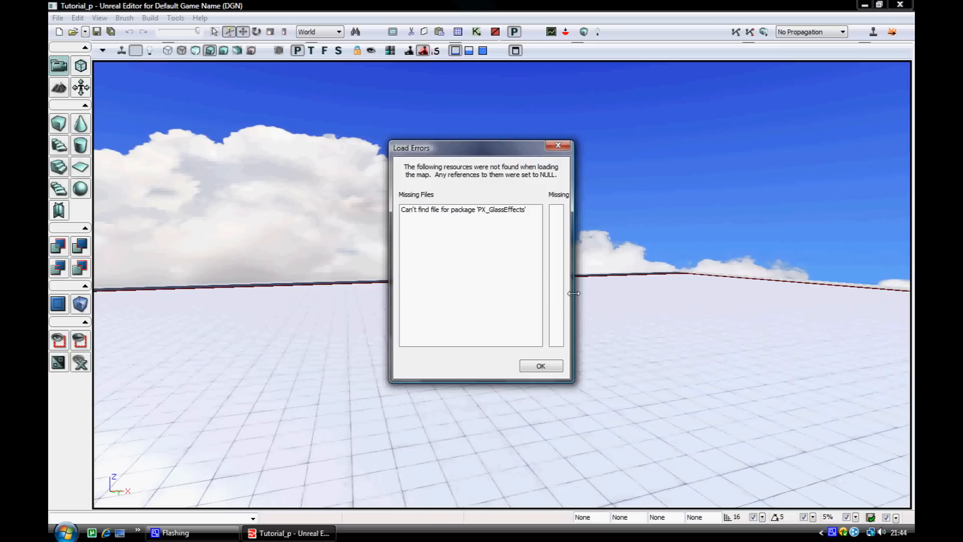
mouse_move(576, 182)
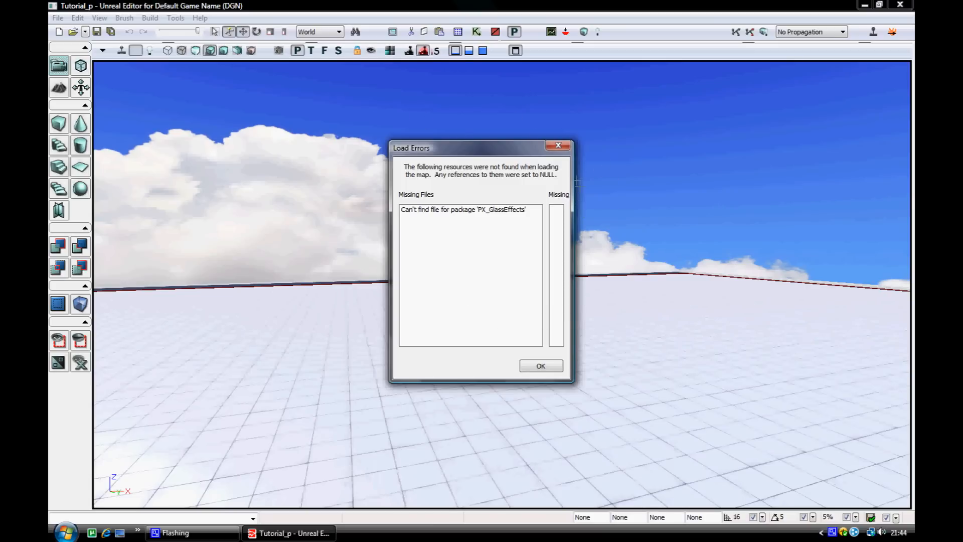
- Dismiss the Load Errors report about the missing PX_GlassEffects package
click(540, 365)
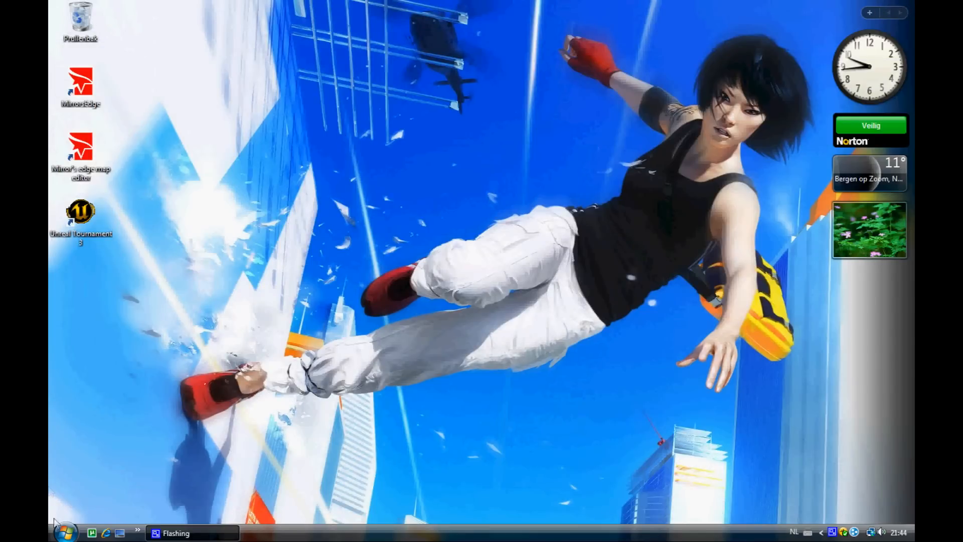
- Open Documents > Mirror's Edge TdGame and point out the Config, ScreenShots and Published folders
click(65, 531)
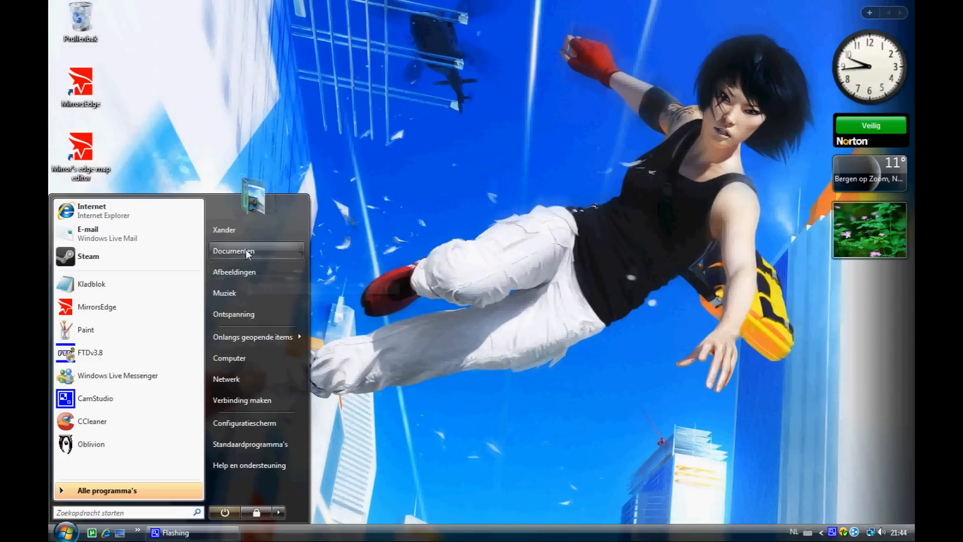
click(233, 251)
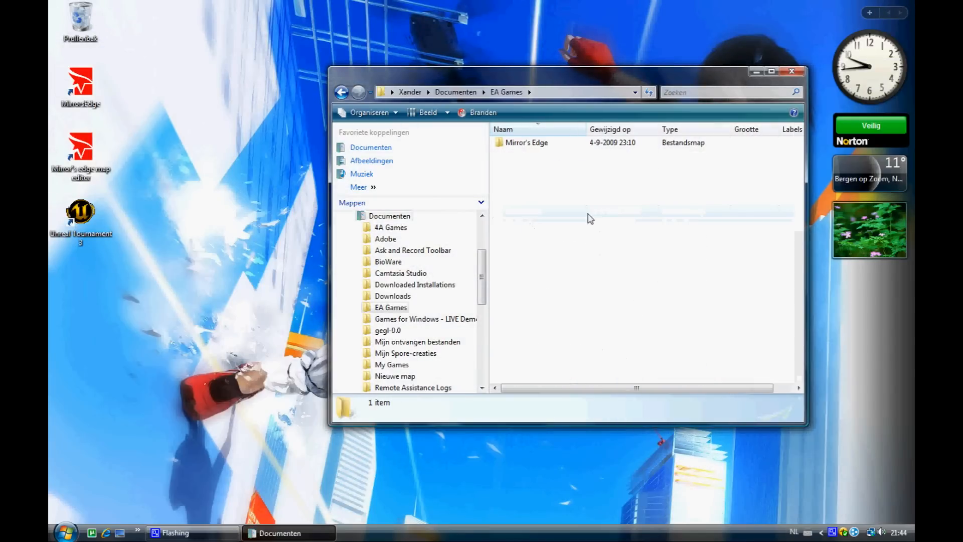
double_click(526, 142)
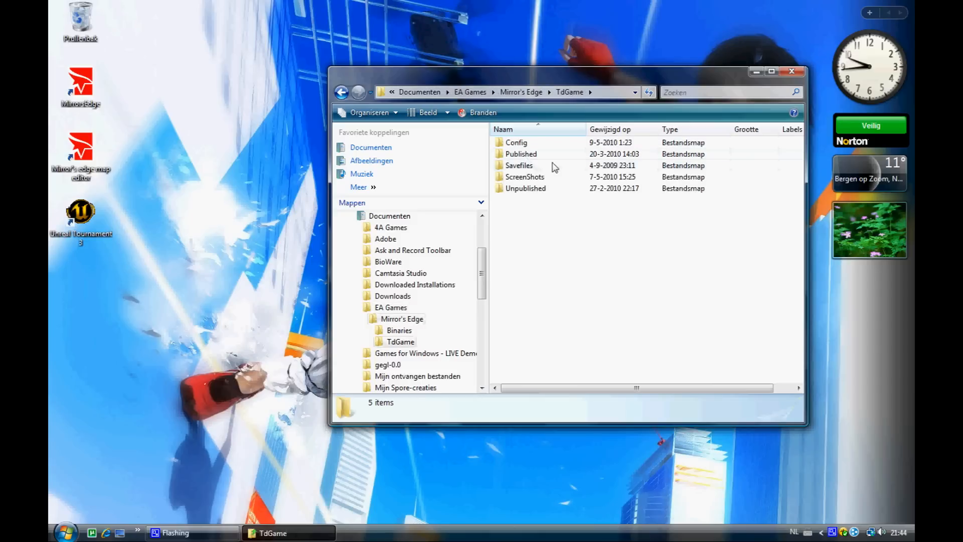
click(516, 142)
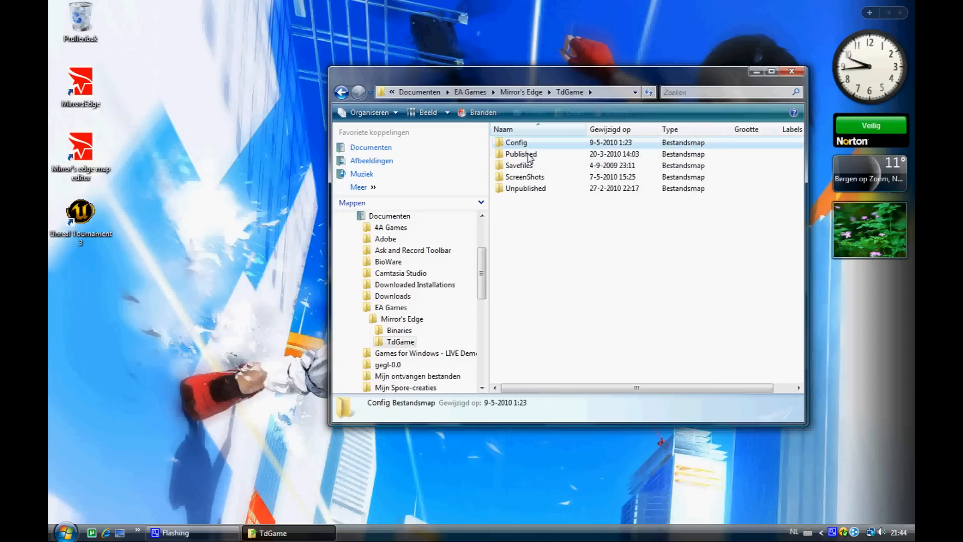
click(525, 177)
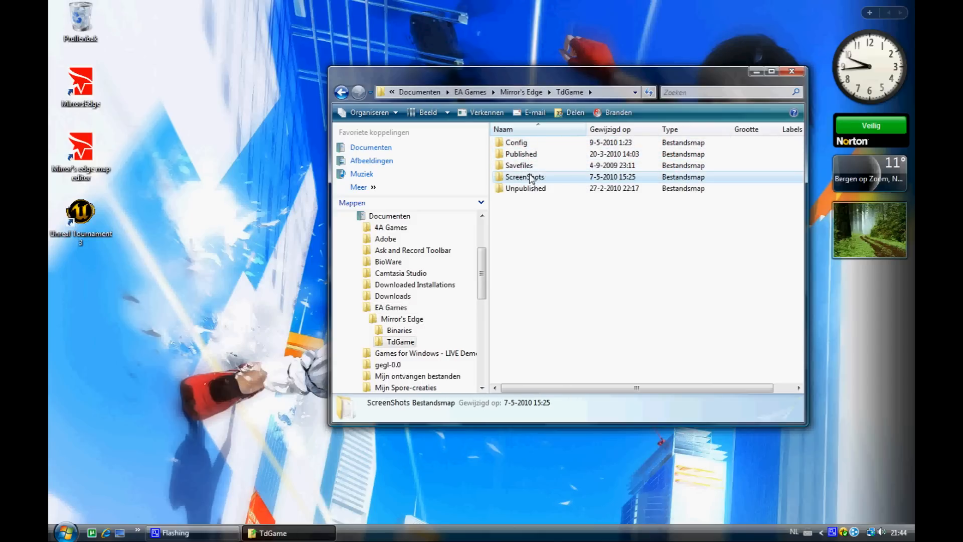
click(517, 142)
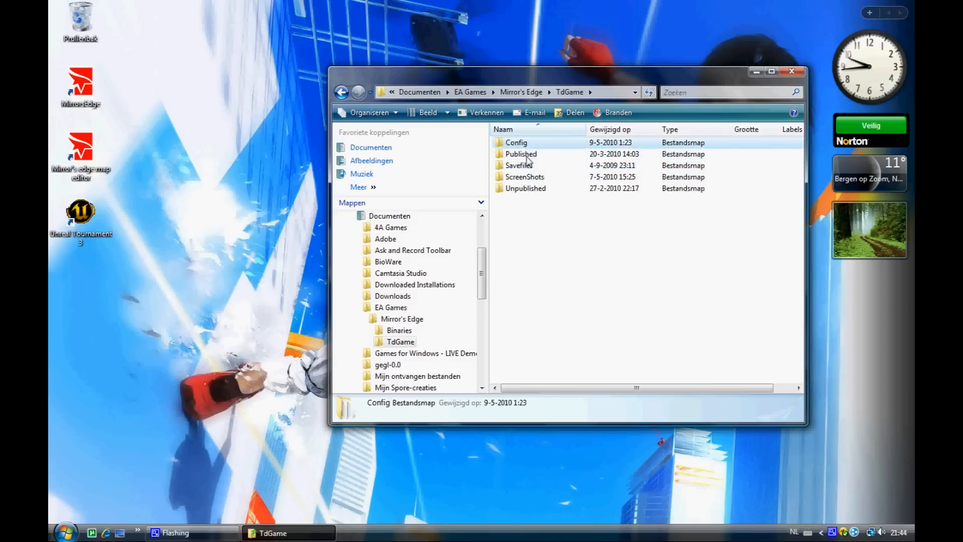
click(521, 153)
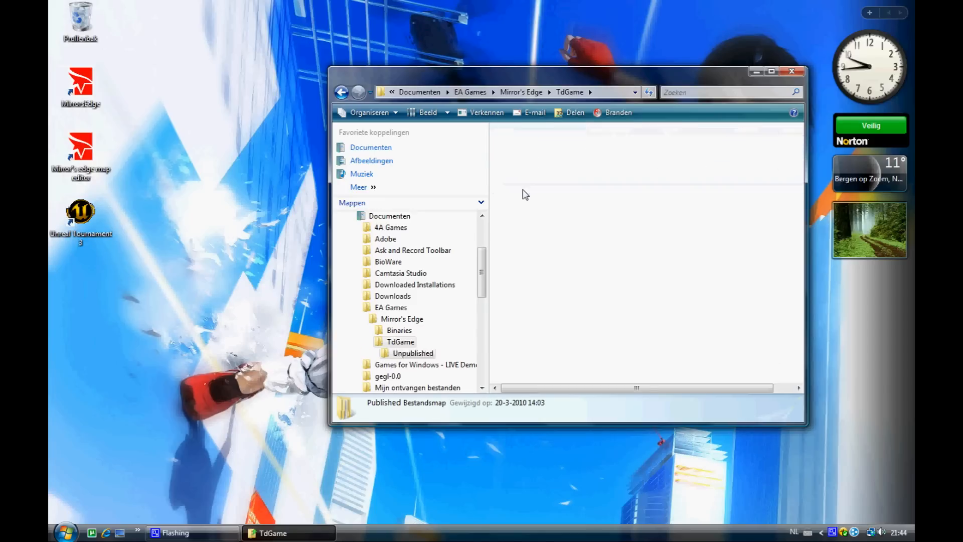
- Open the Unpublished folder, switch to Published, then return to Unpublished
double_click(412, 352)
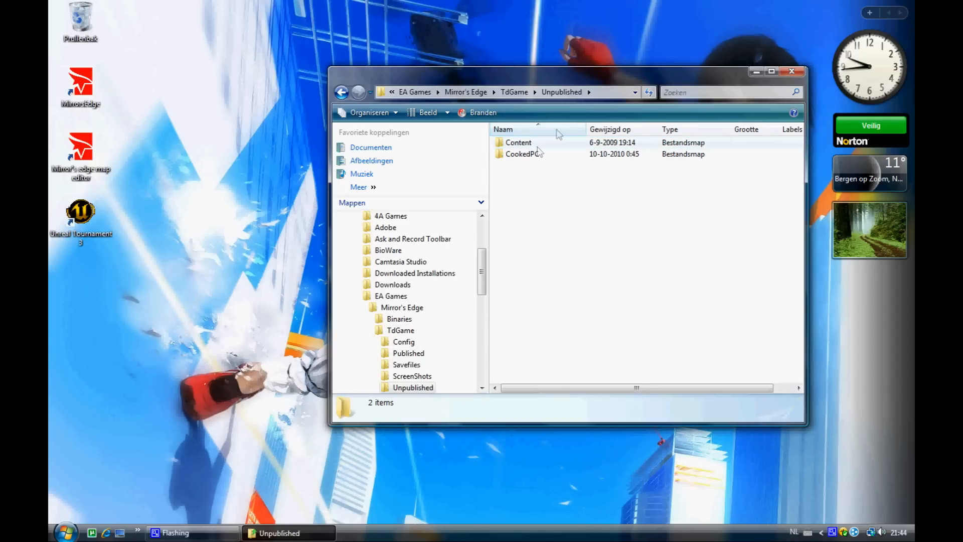
click(407, 353)
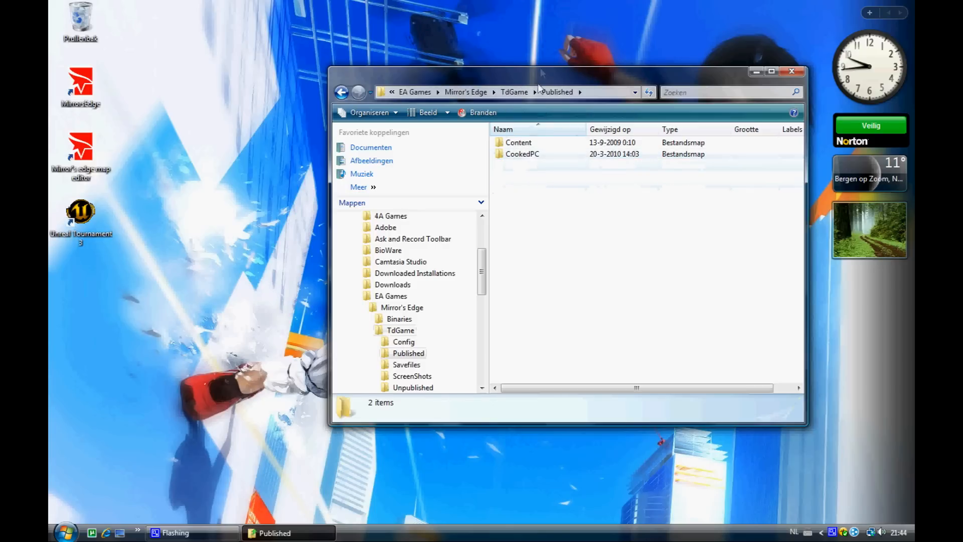
click(413, 387)
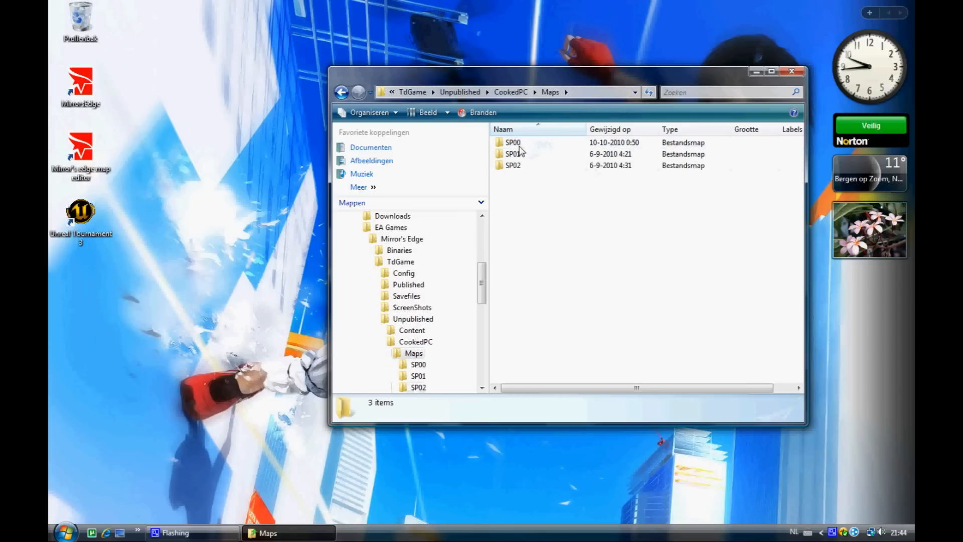
- View SP00's Tutorial_p files and SP01's Playground archive, then return to Maps
click(513, 154)
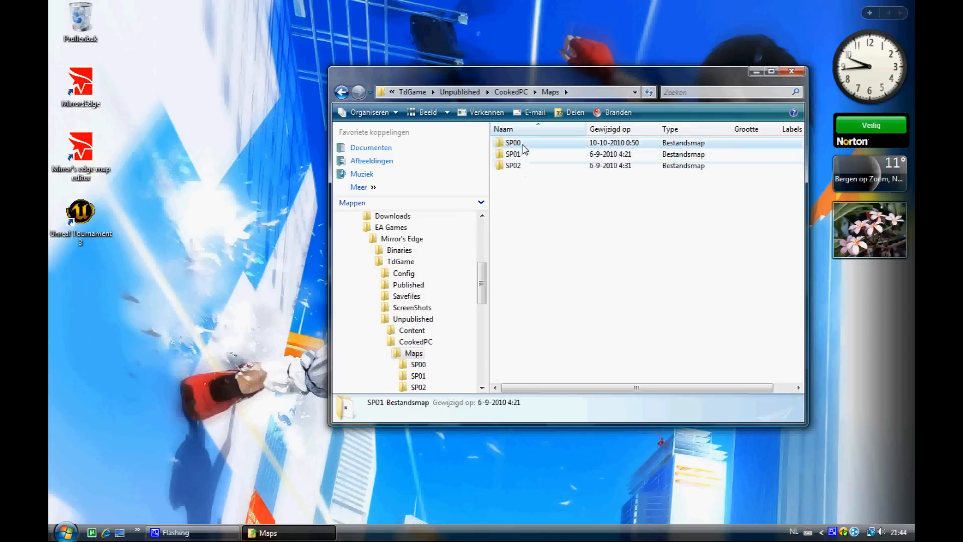
click(514, 142)
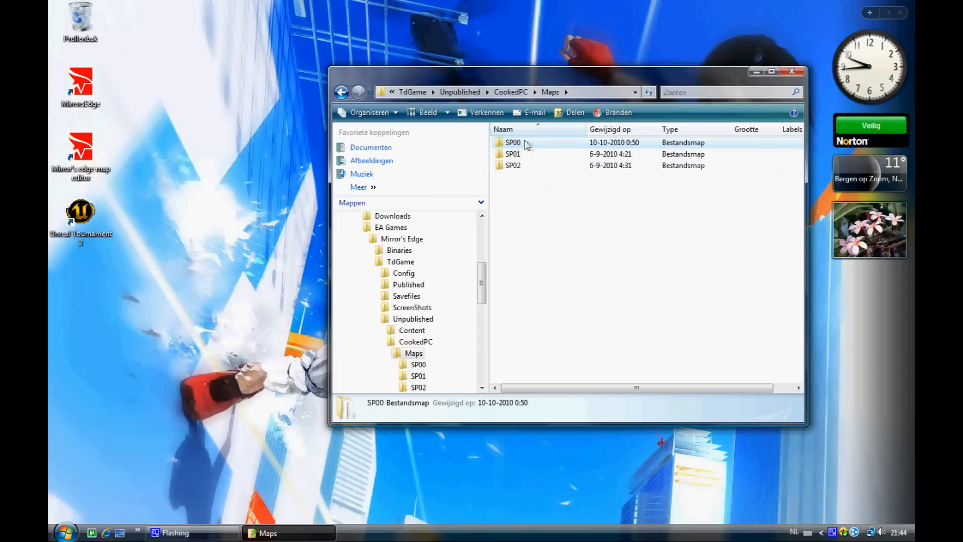
double_click(512, 142)
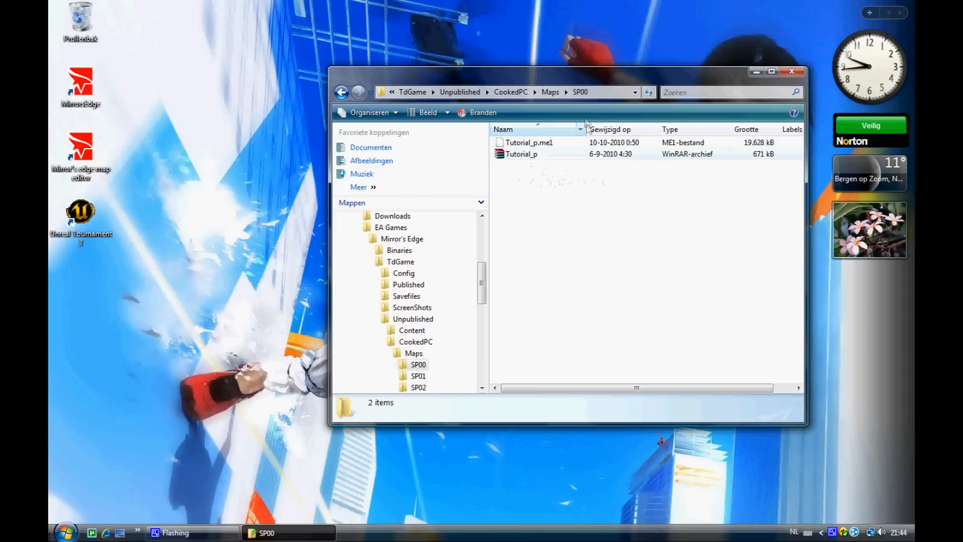
mouse_move(533, 154)
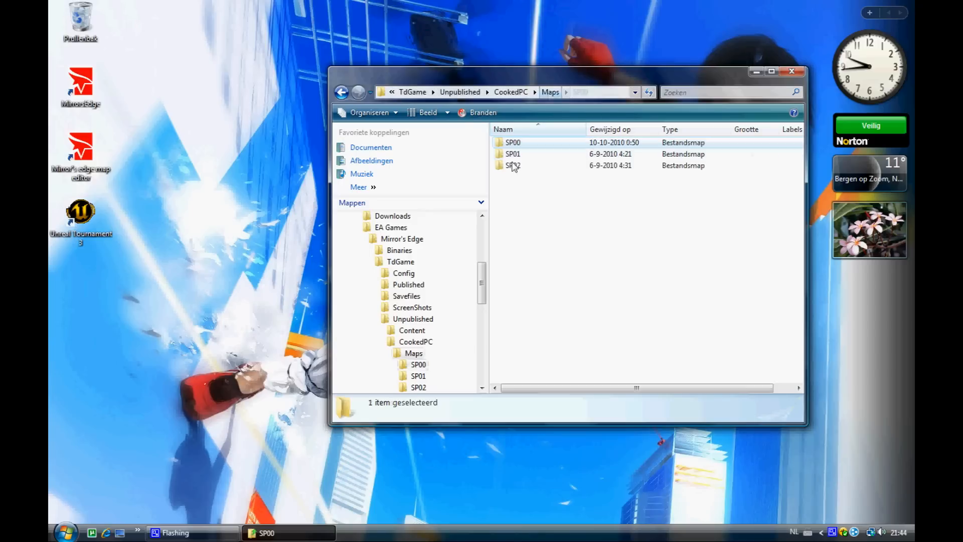
double_click(513, 142)
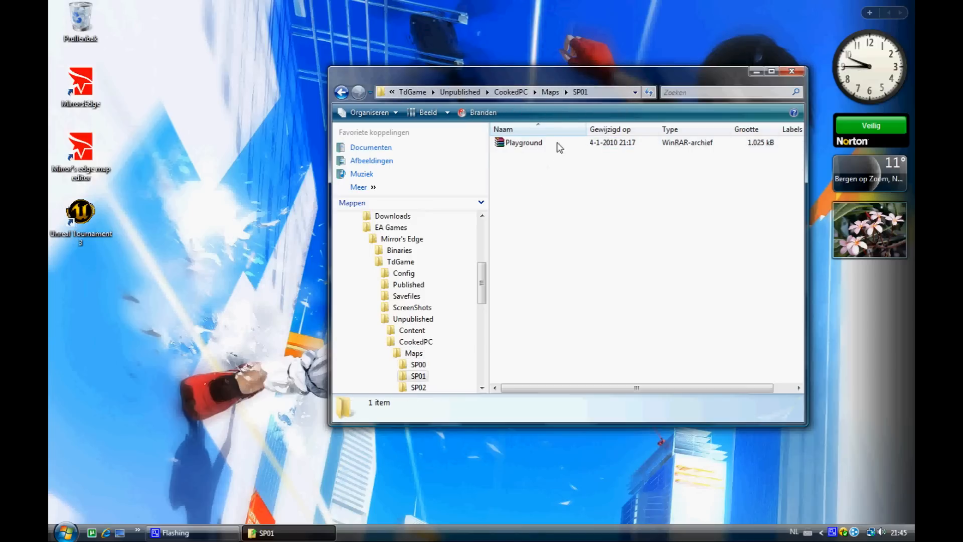
click(418, 387)
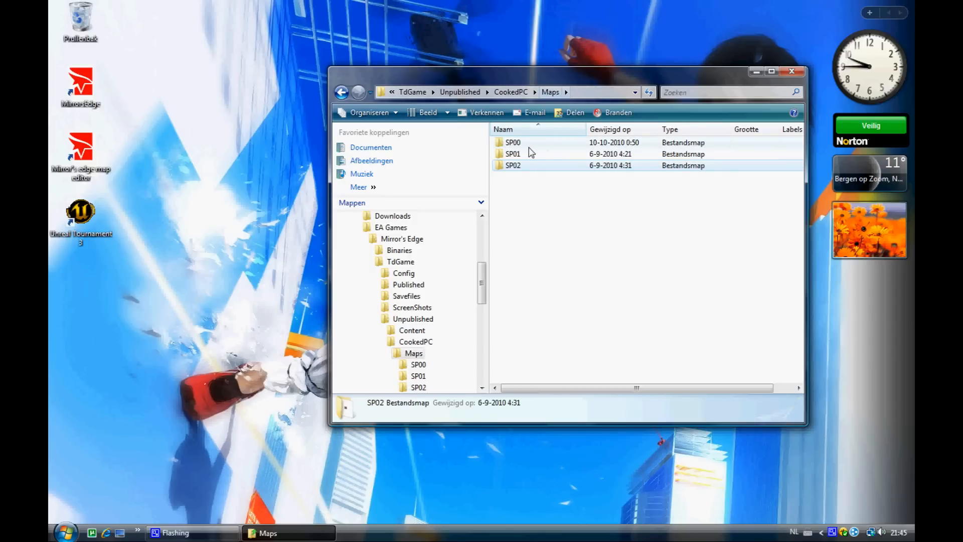
click(513, 142)
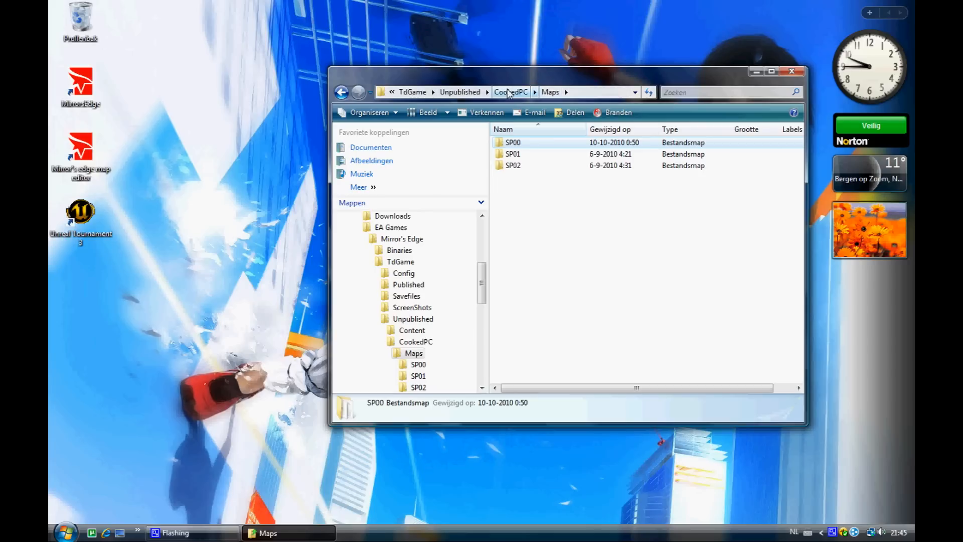
- Go up to Unpublished and navigate through CookedPC and Maps into SP00
click(459, 92)
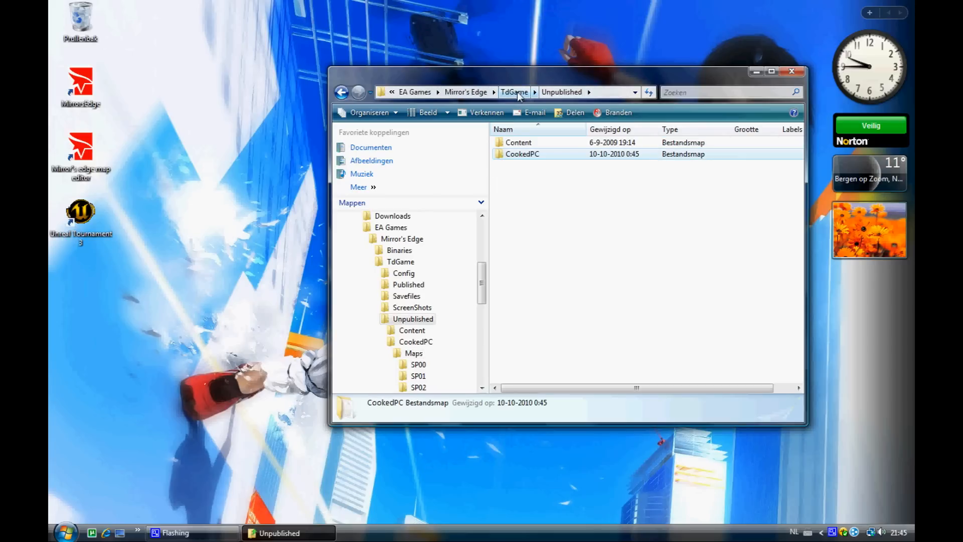
double_click(522, 154)
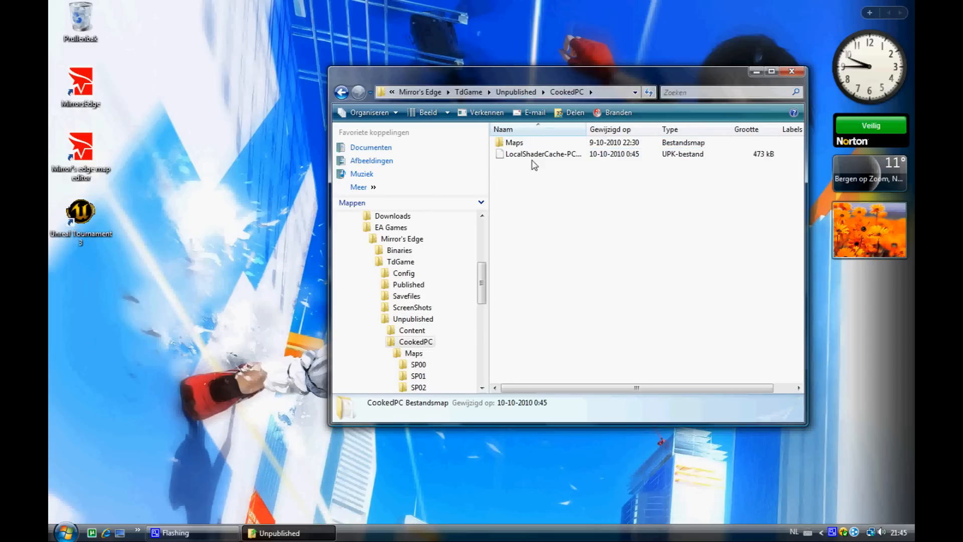
double_click(419, 365)
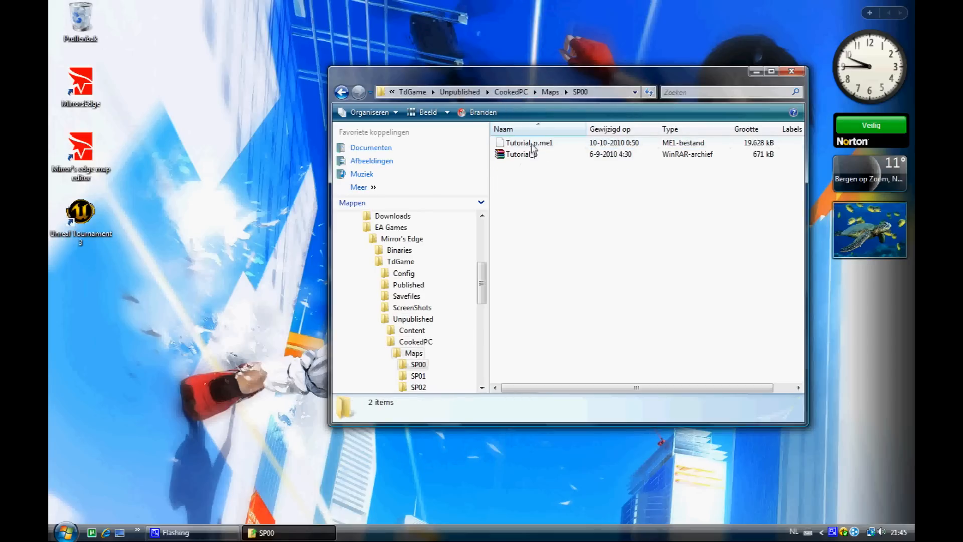
- Rename Tutorial_p.me1 to TT_Tutorial_p.me1
right_click(529, 142)
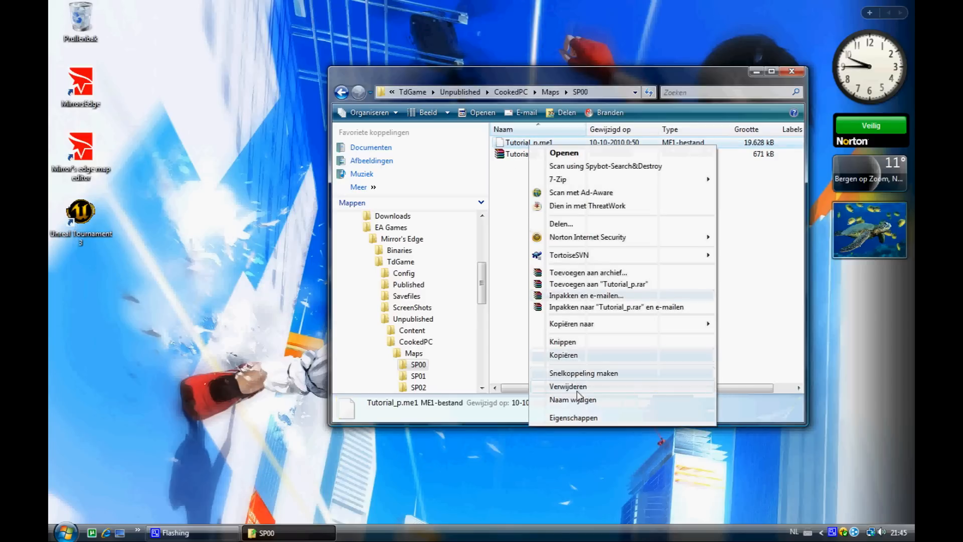
click(571, 399)
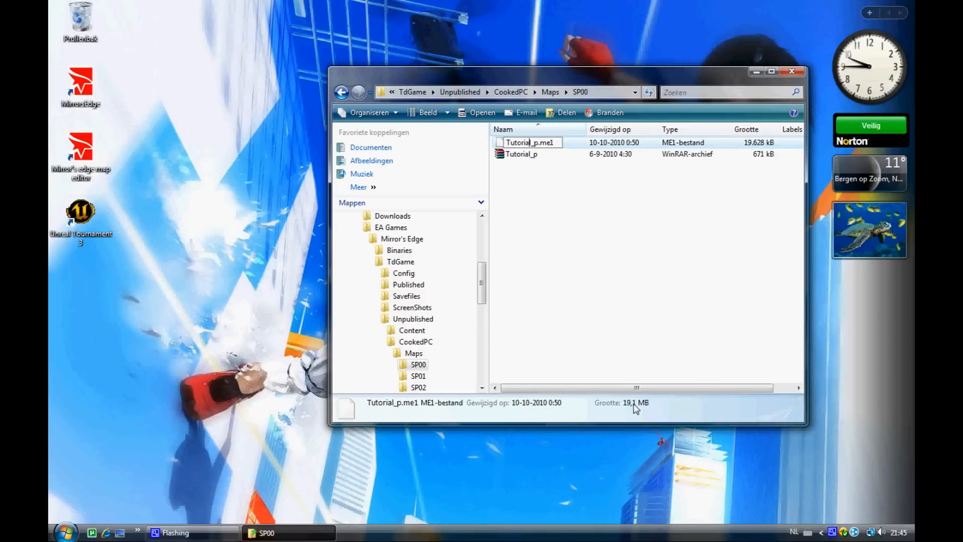
text(TT)
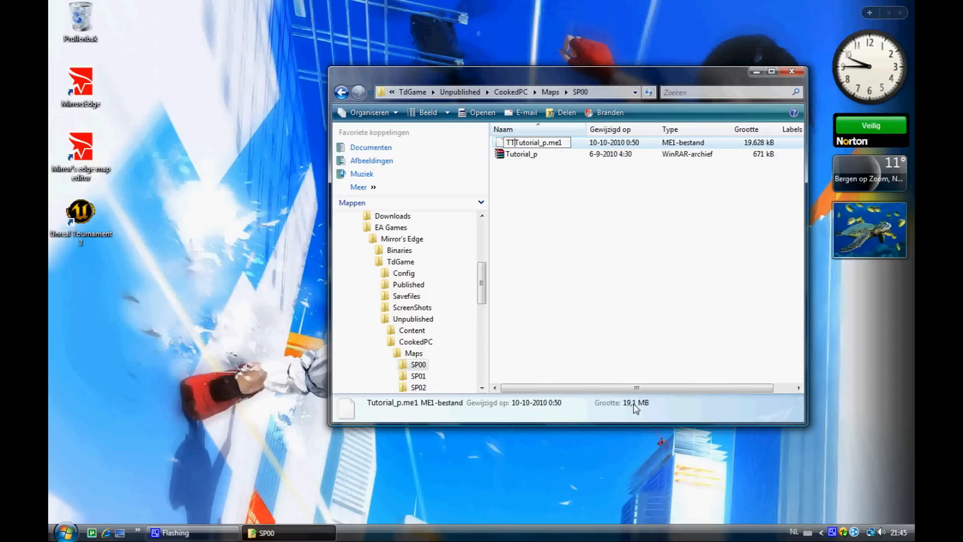
text(_)
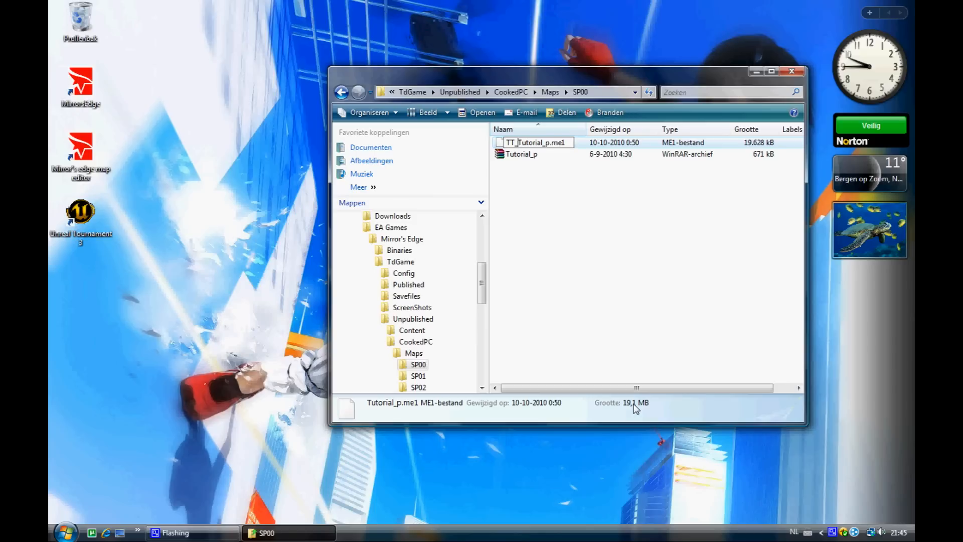